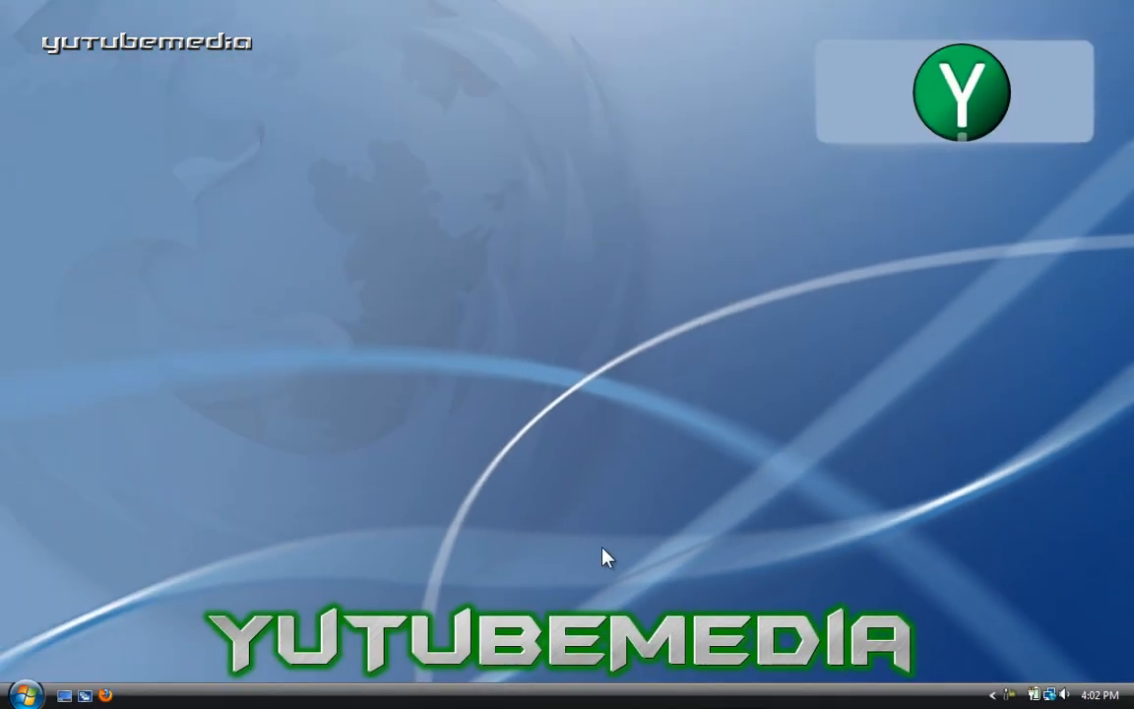
- Reach the Regional and Language Options dialog via Clock, Language, and Region
left_click(25, 686)
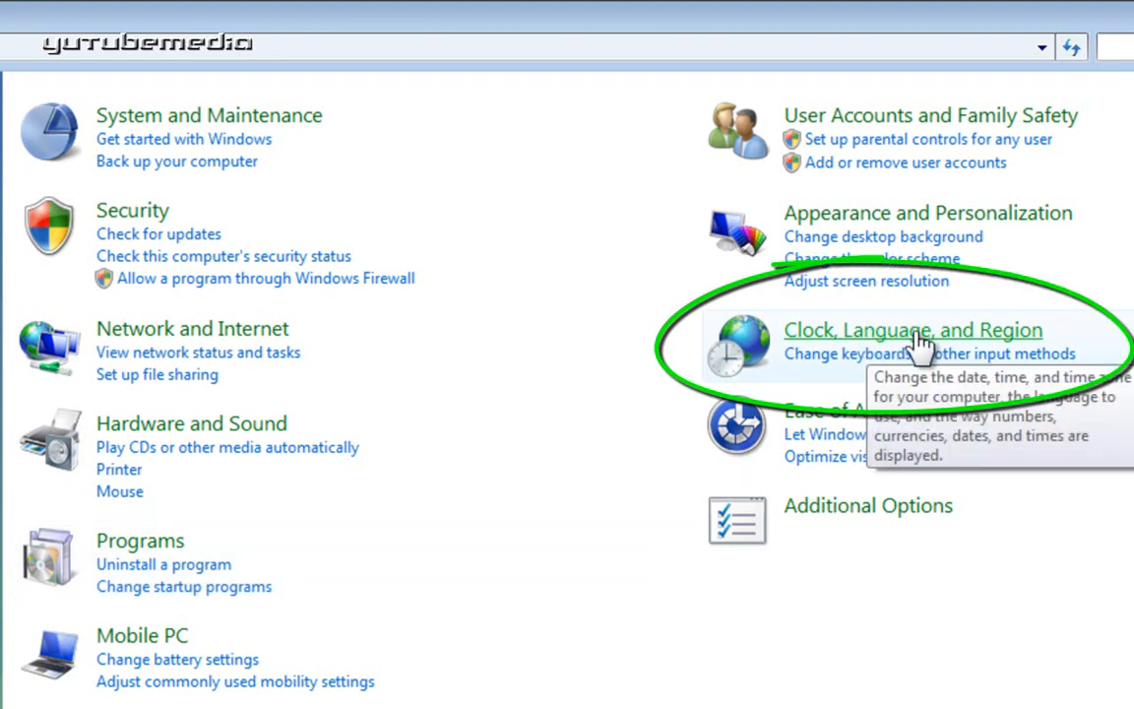
left_click(912, 330)
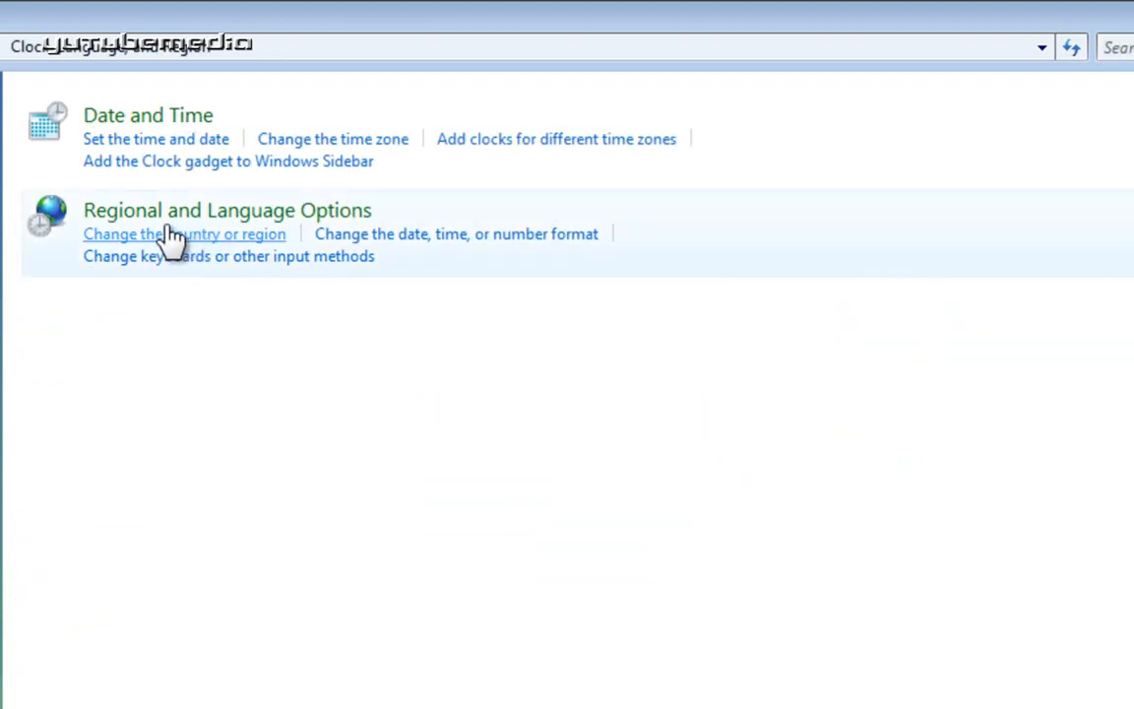
left_click(185, 234)
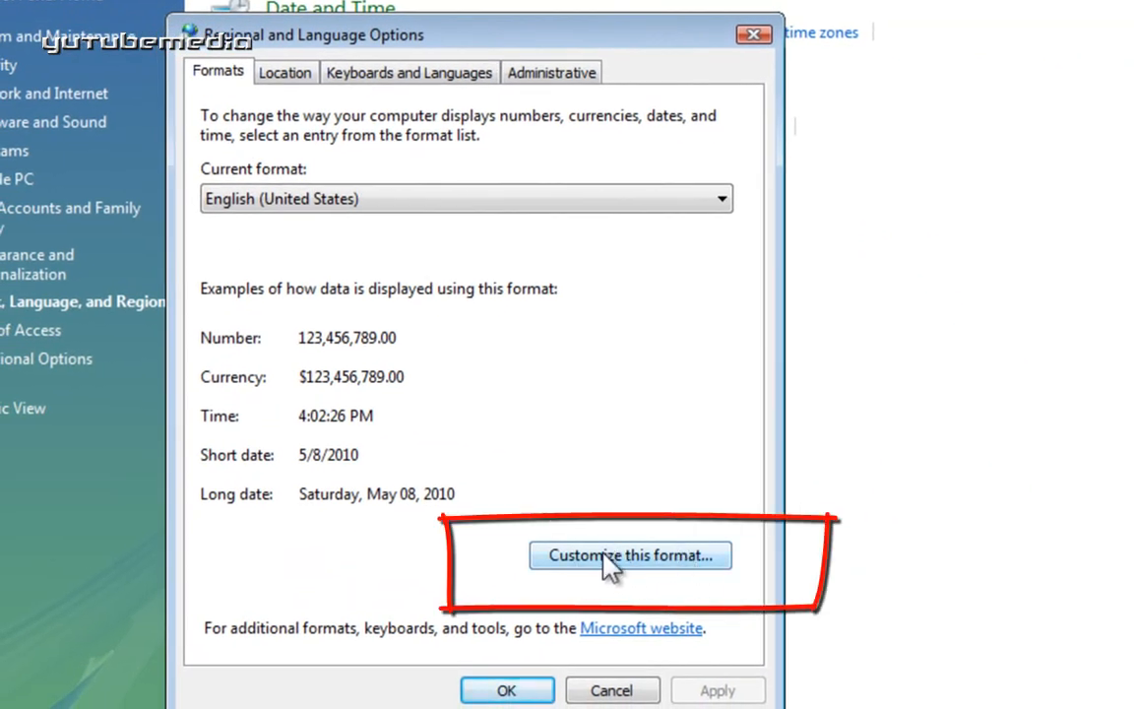
- Bring up Customize Regional Options on its Time settings showing h:mm:ss tt
left_click(630, 555)
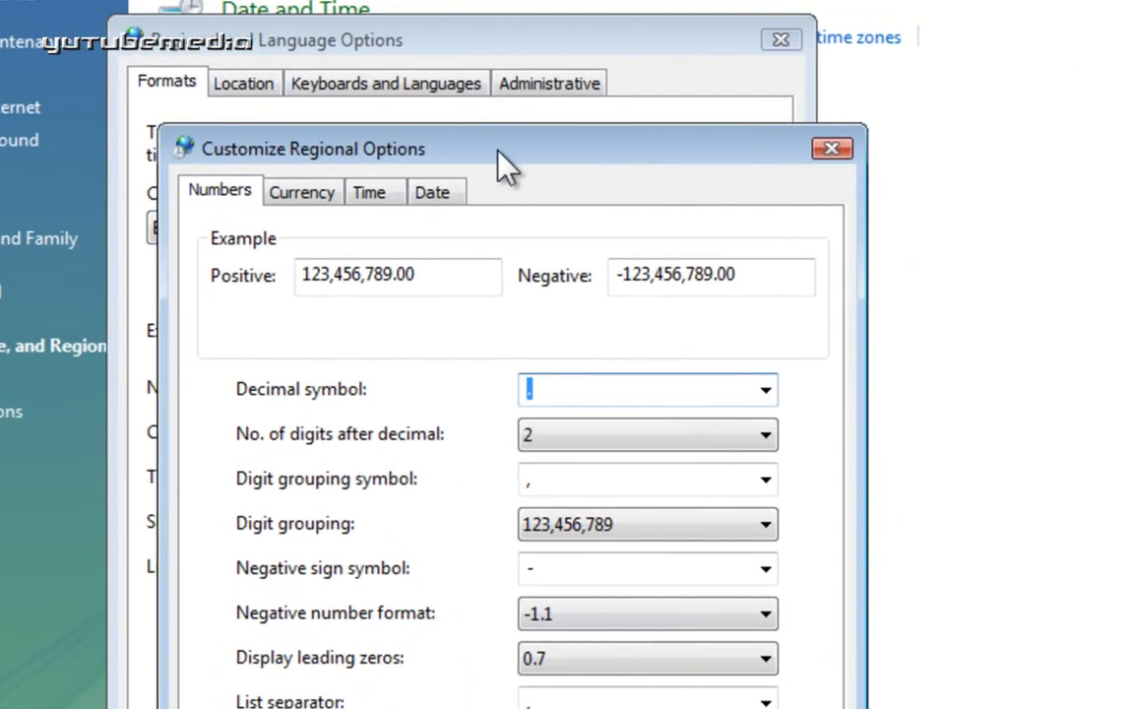
left_click(369, 191)
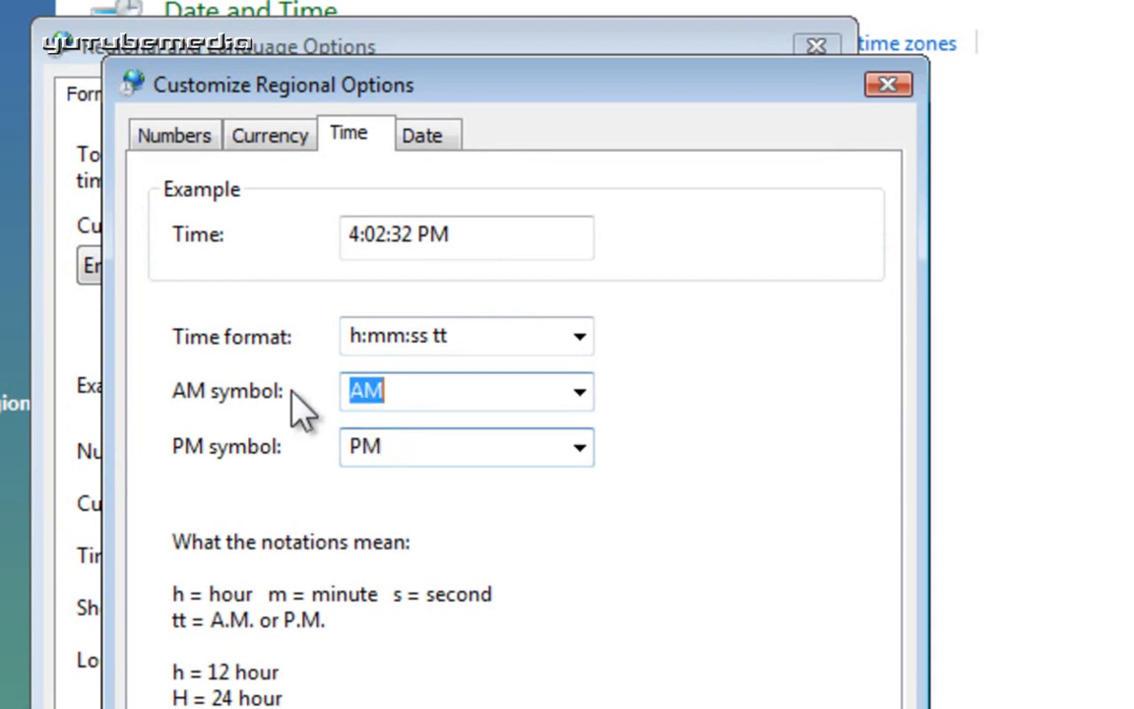
- Set the AM and PM symbols to 'YuTubeMedia' and apply the format change
type("YuTubeMedia")
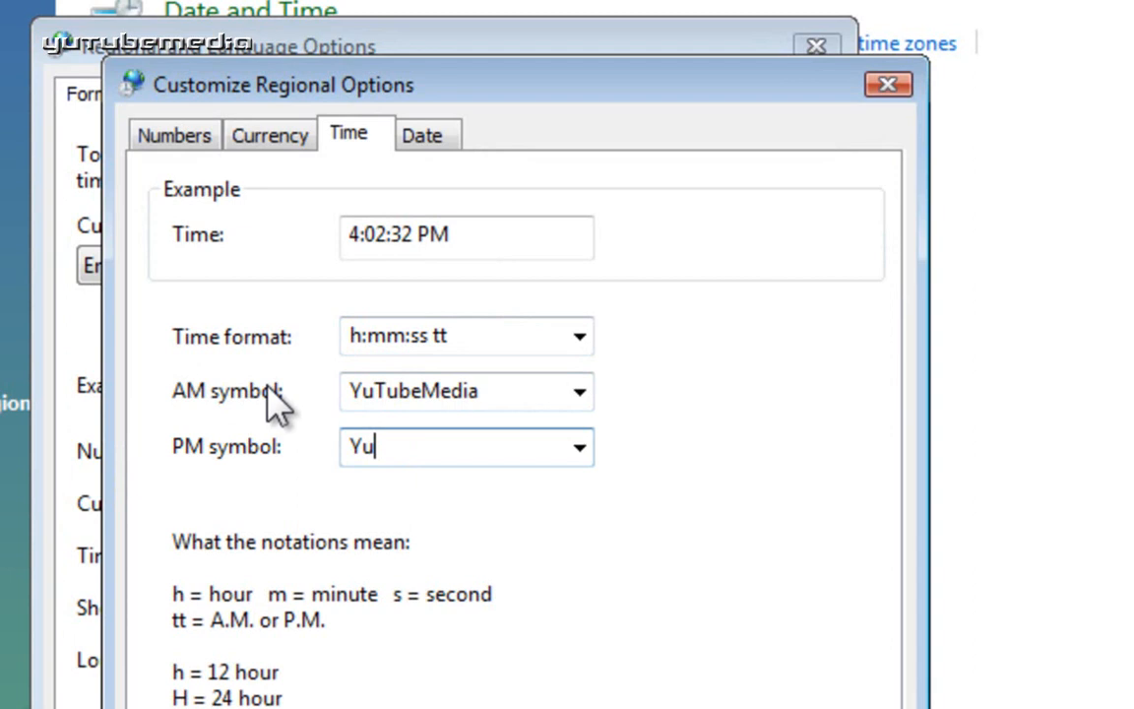
type("Tube")
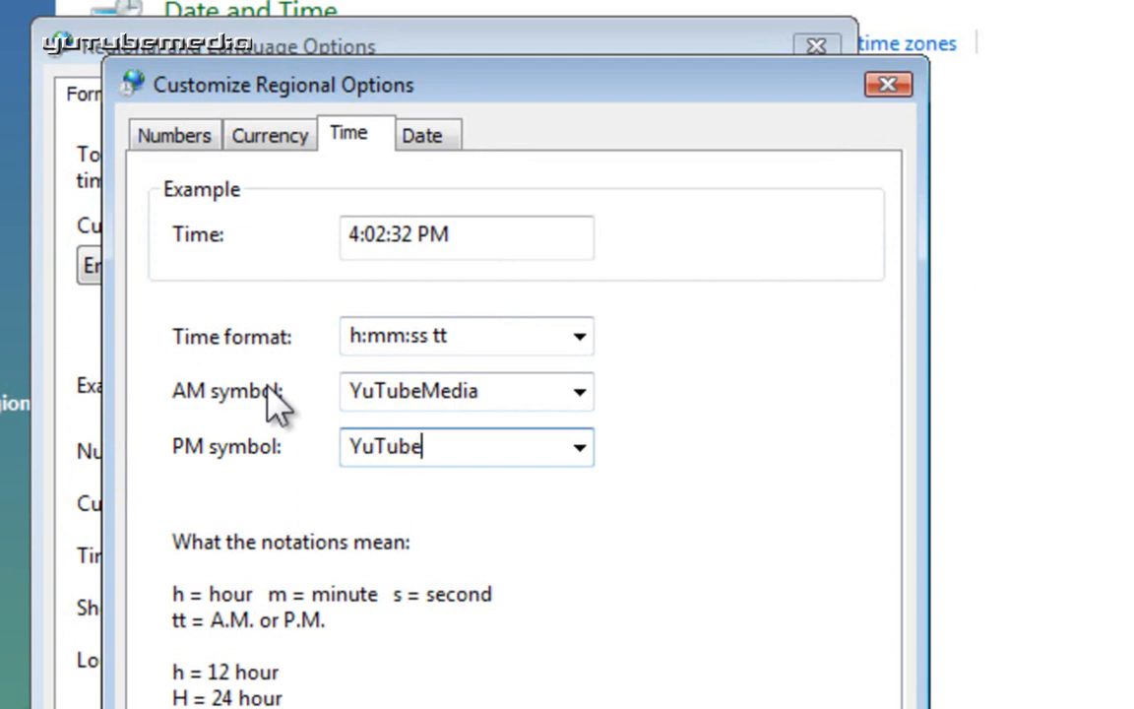
type("Media")
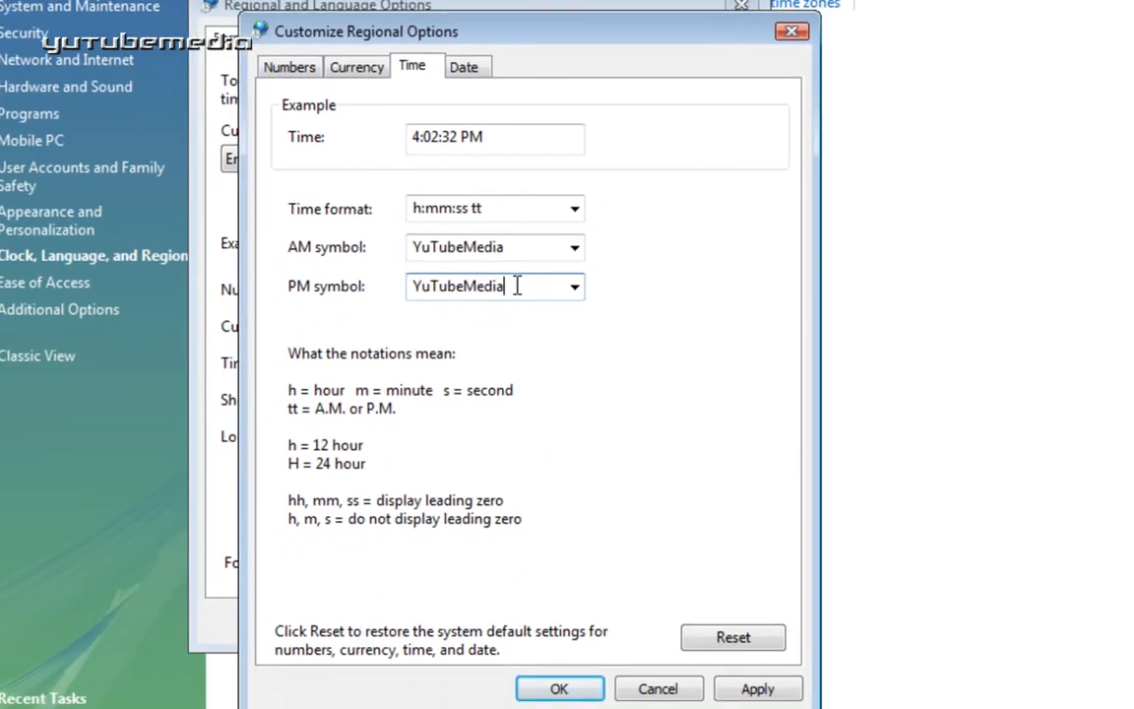
left_click(559, 689)
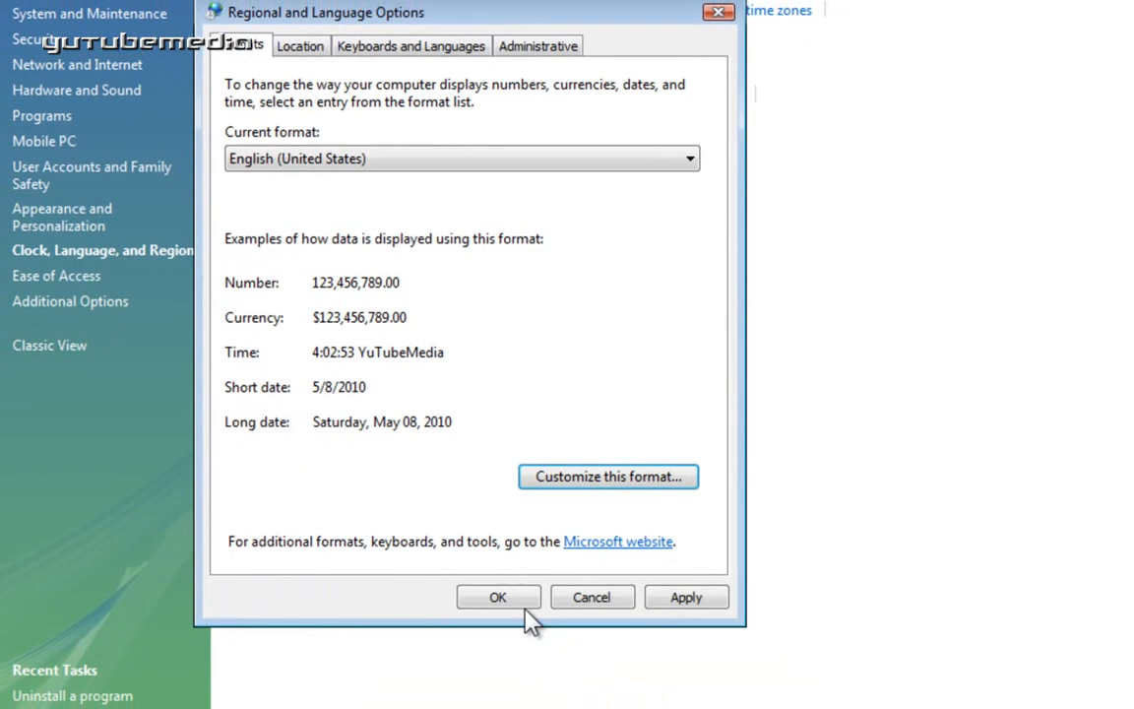
left_click(498, 596)
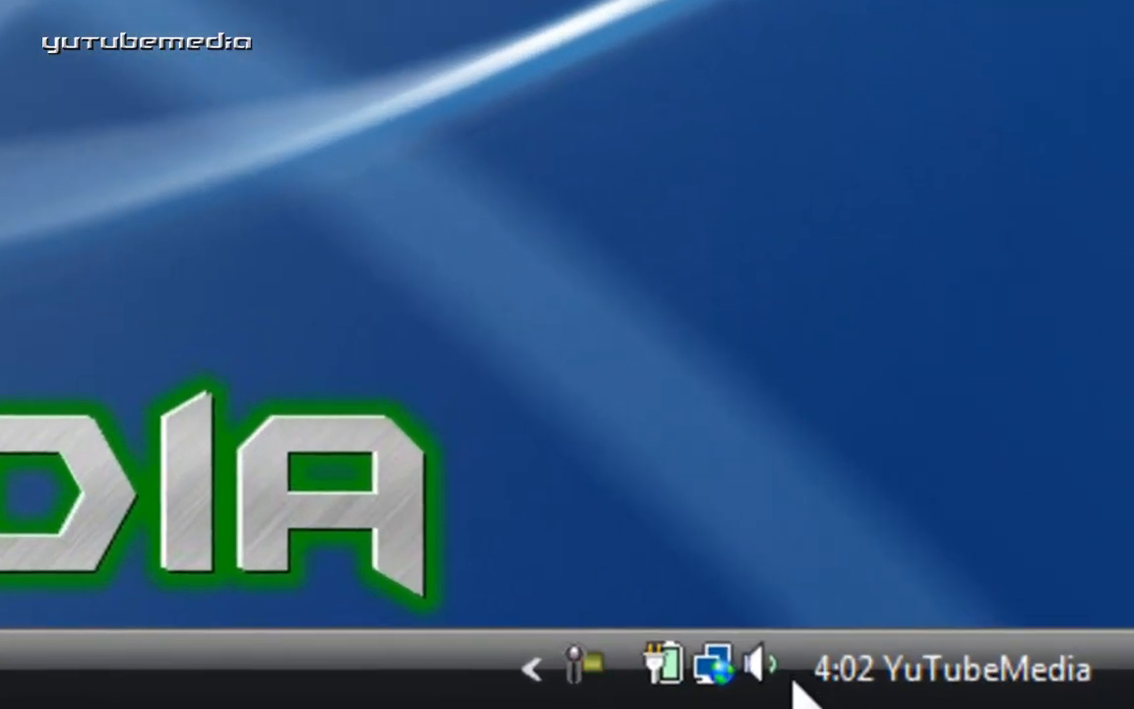
mouse_move(532, 236)
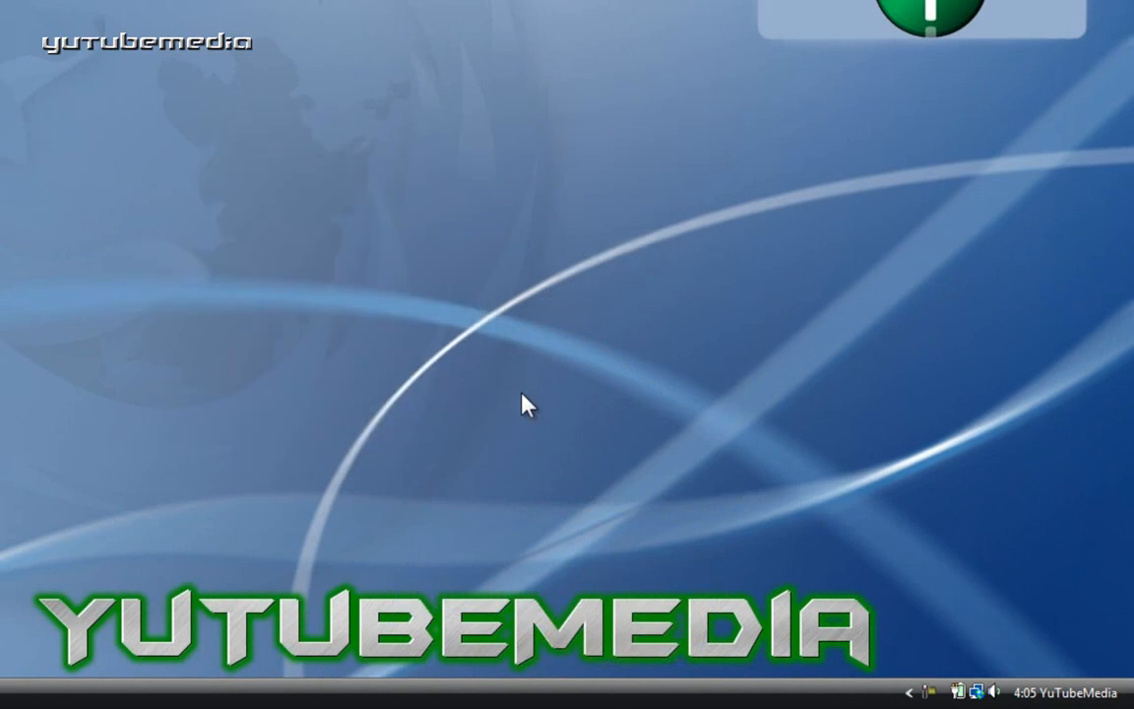
mouse_move(161, 525)
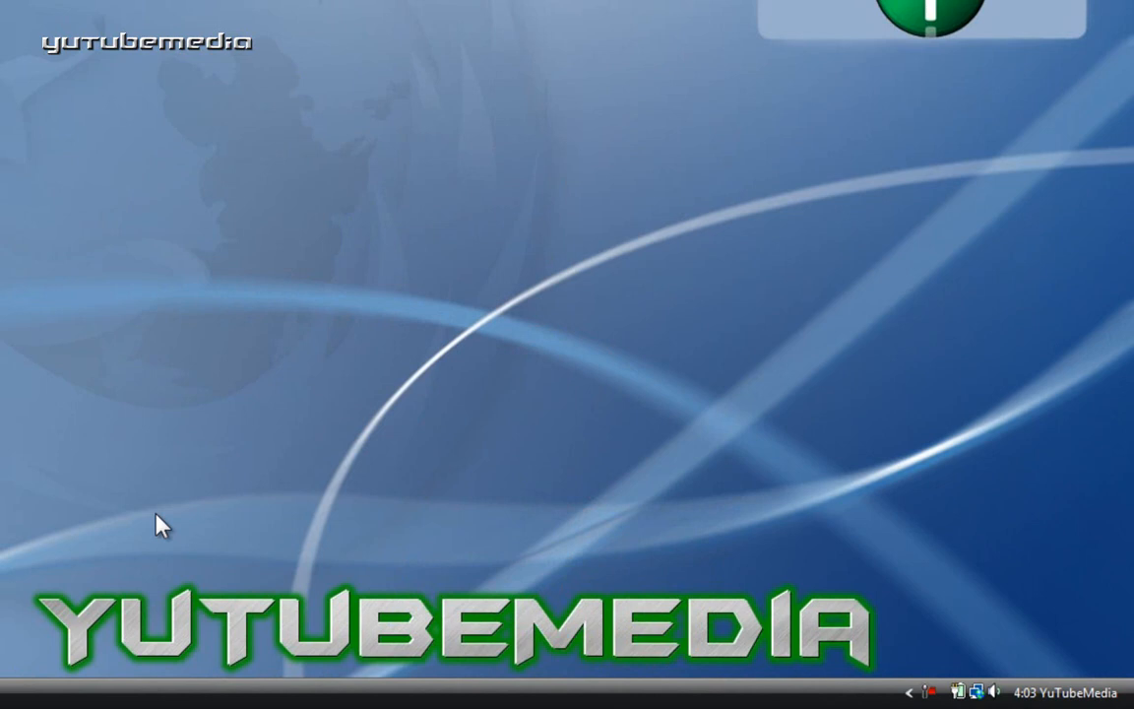
mouse_move(399, 370)
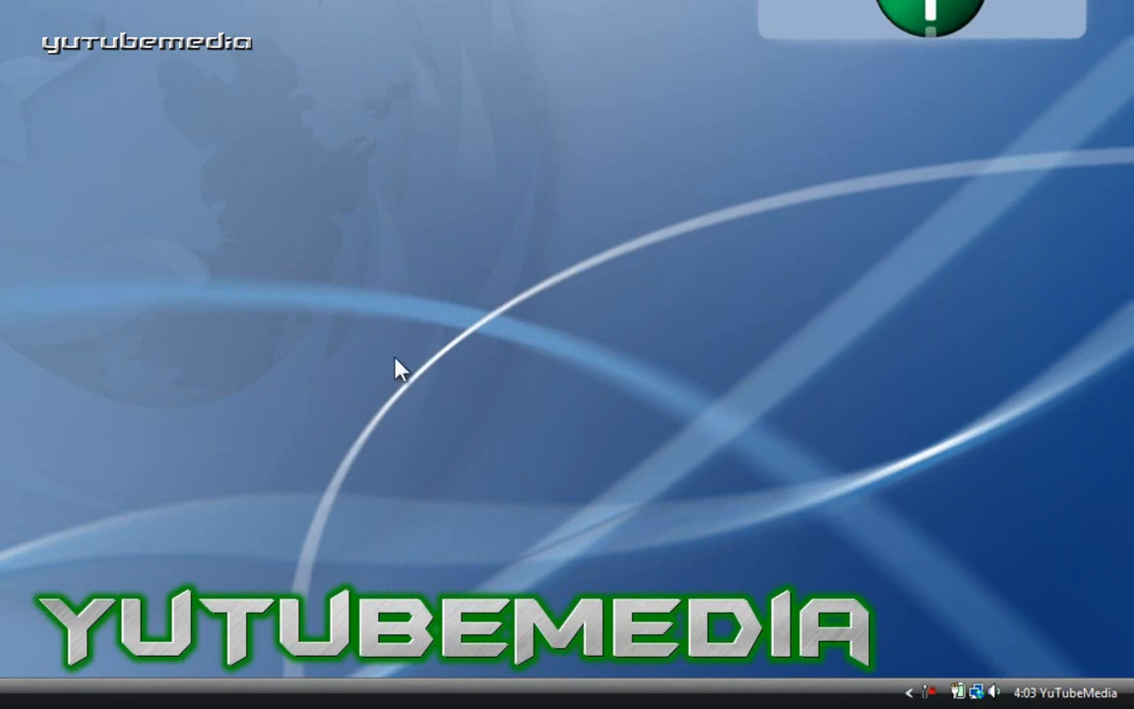
mouse_move(382, 352)
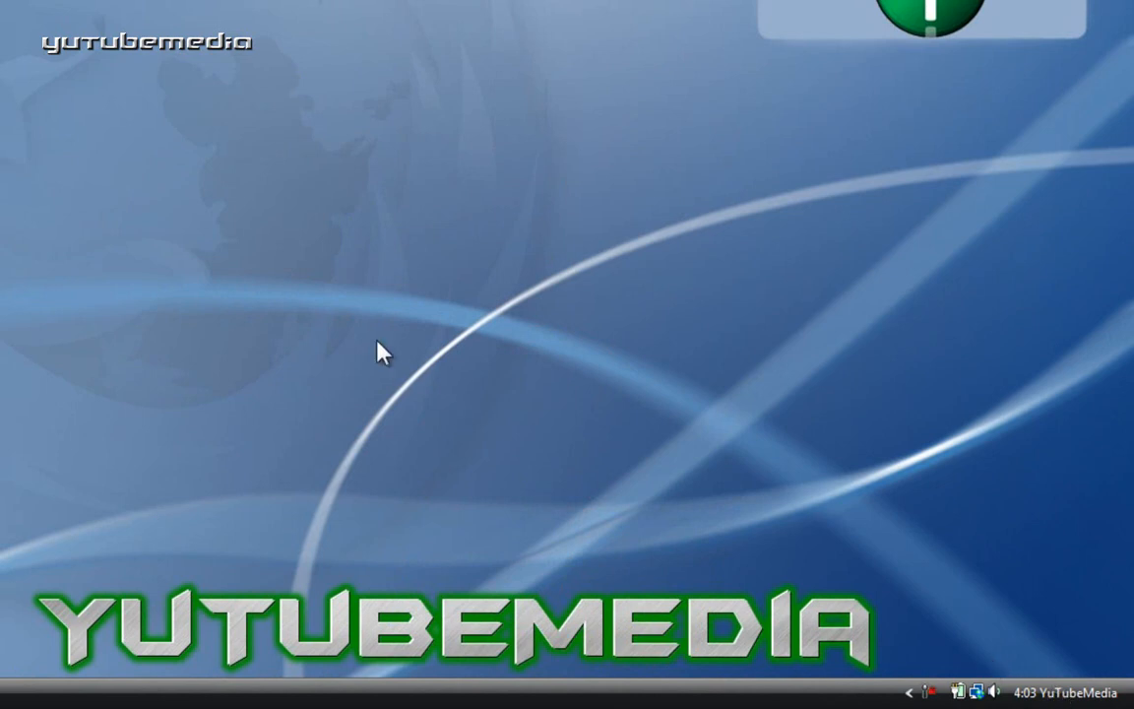